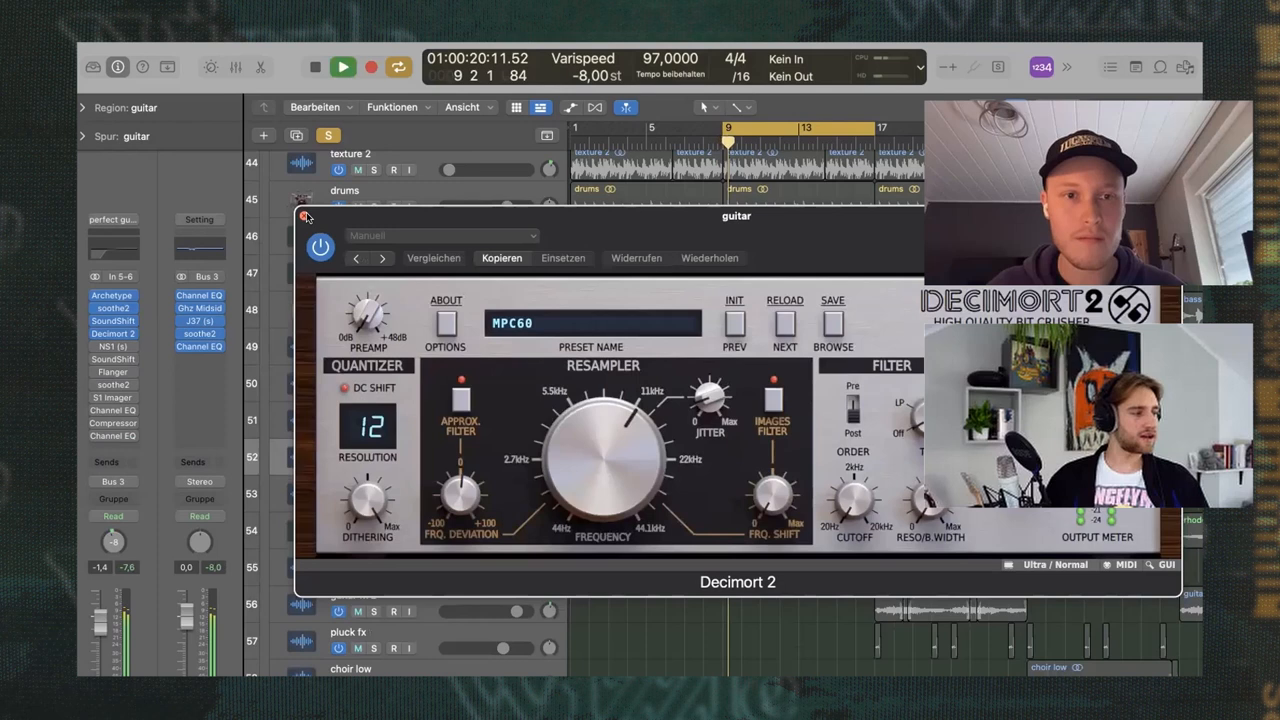
- Open 'talking to myself_82bpm_wizzle.logicx' and scroll to its Sub 1, Sum 1, MASTER and texture rain tracks
left_click(305, 216)
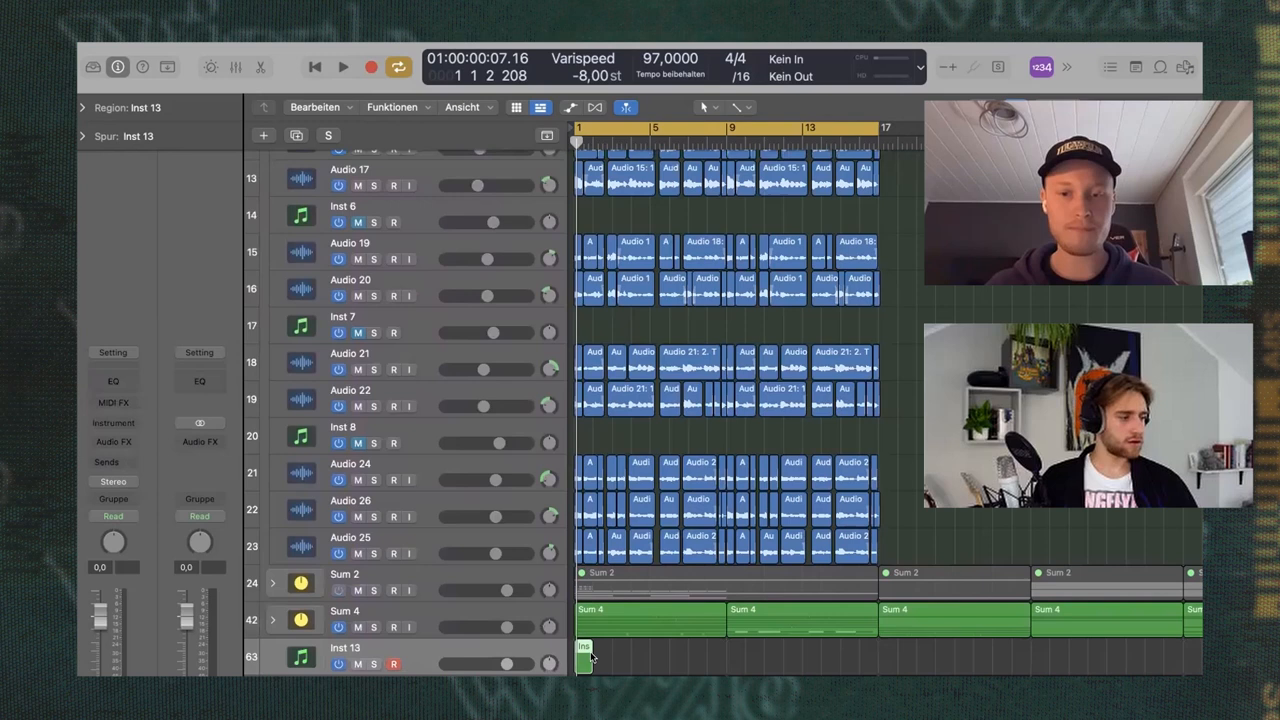
double_click(584, 660)
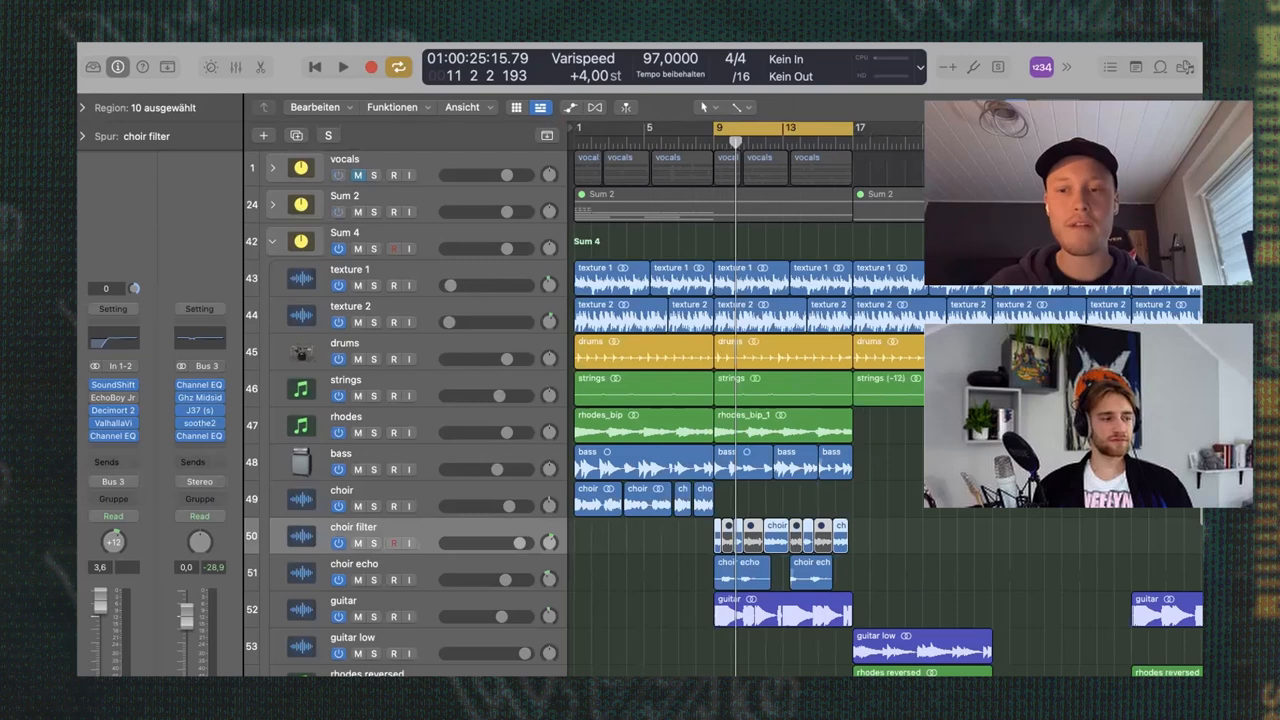
scroll("down", 3)
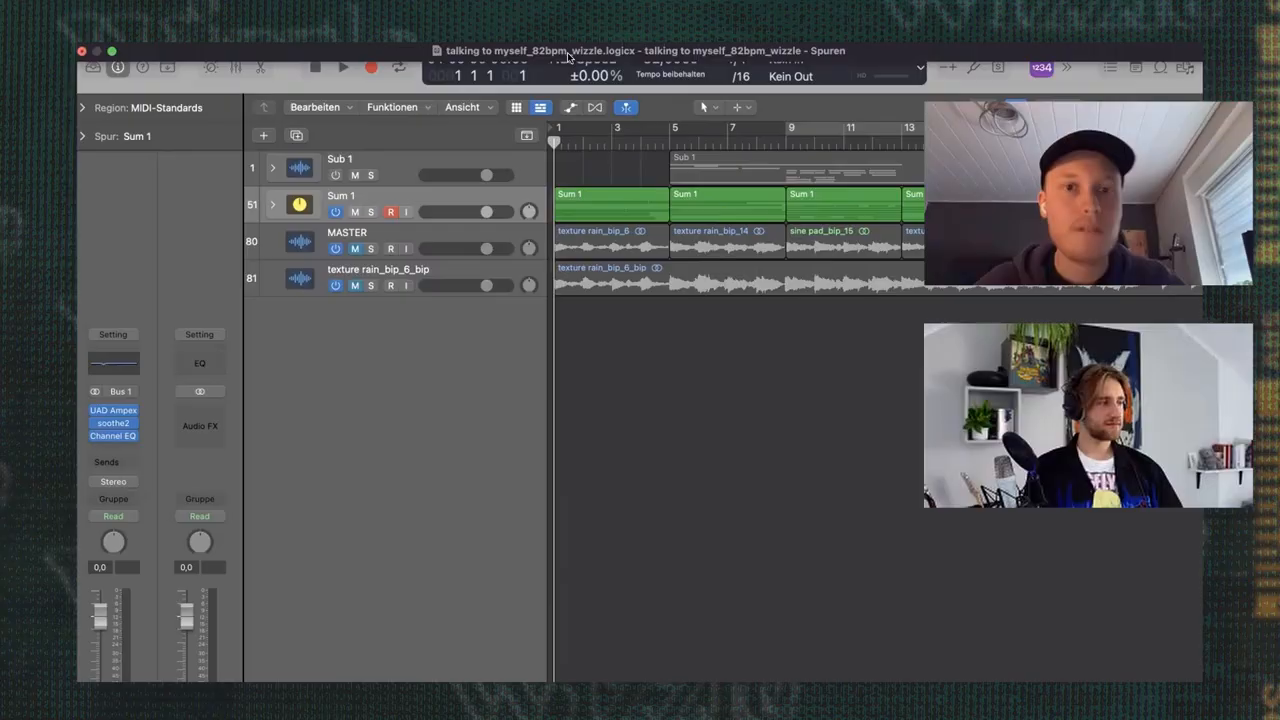
- Expand the 82 bpm project's tracks and select the vocal track to inspect its insert plugins
left_click(272, 204)
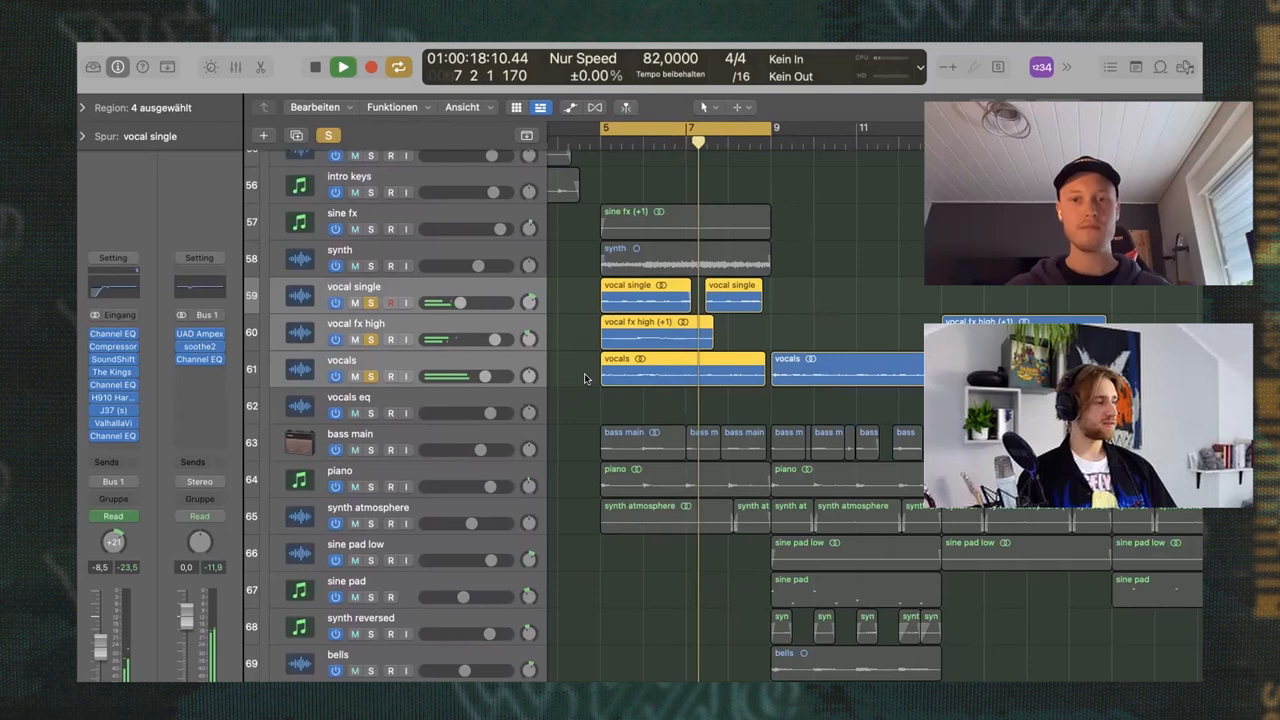
left_click(343, 67)
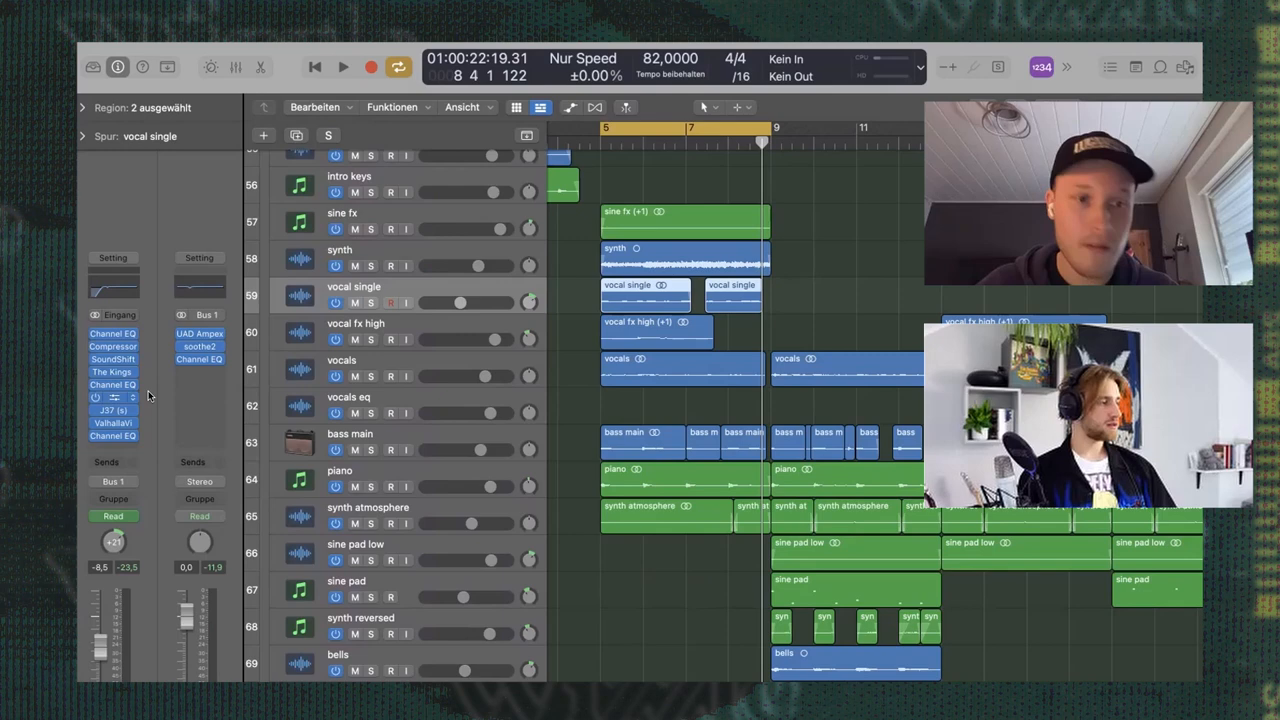
left_click(112, 385)
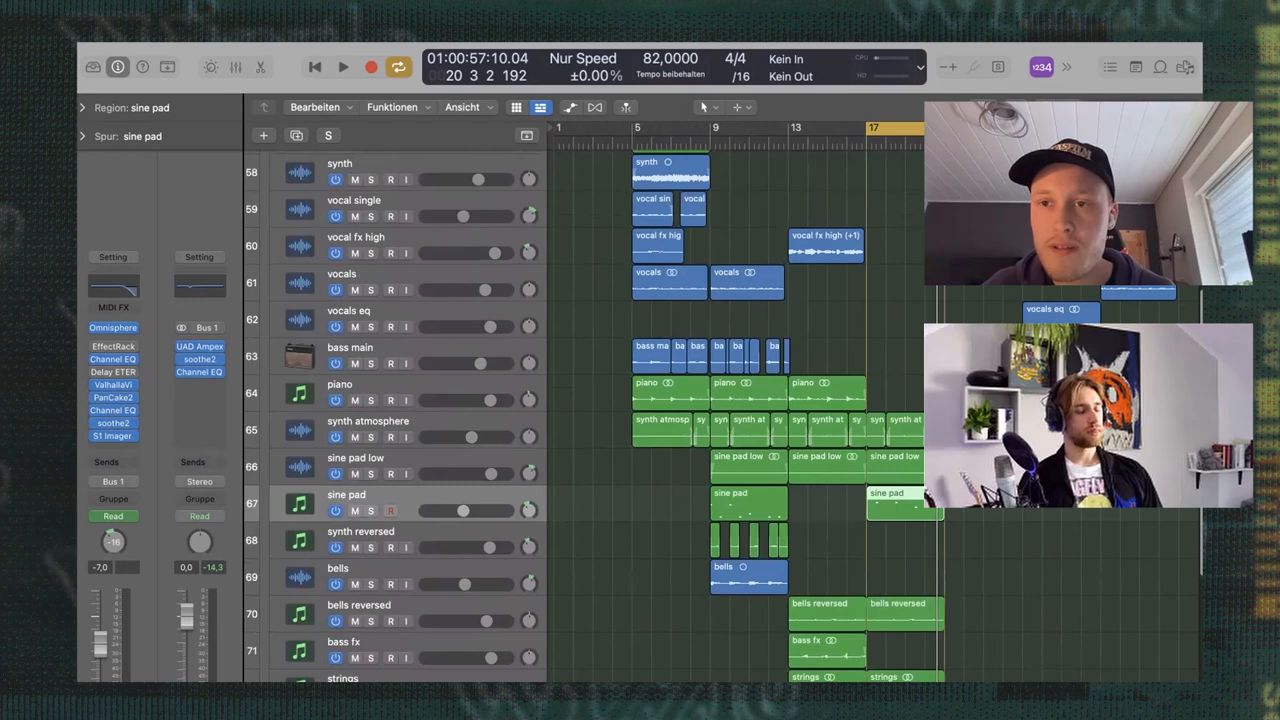
left_click(343, 67)
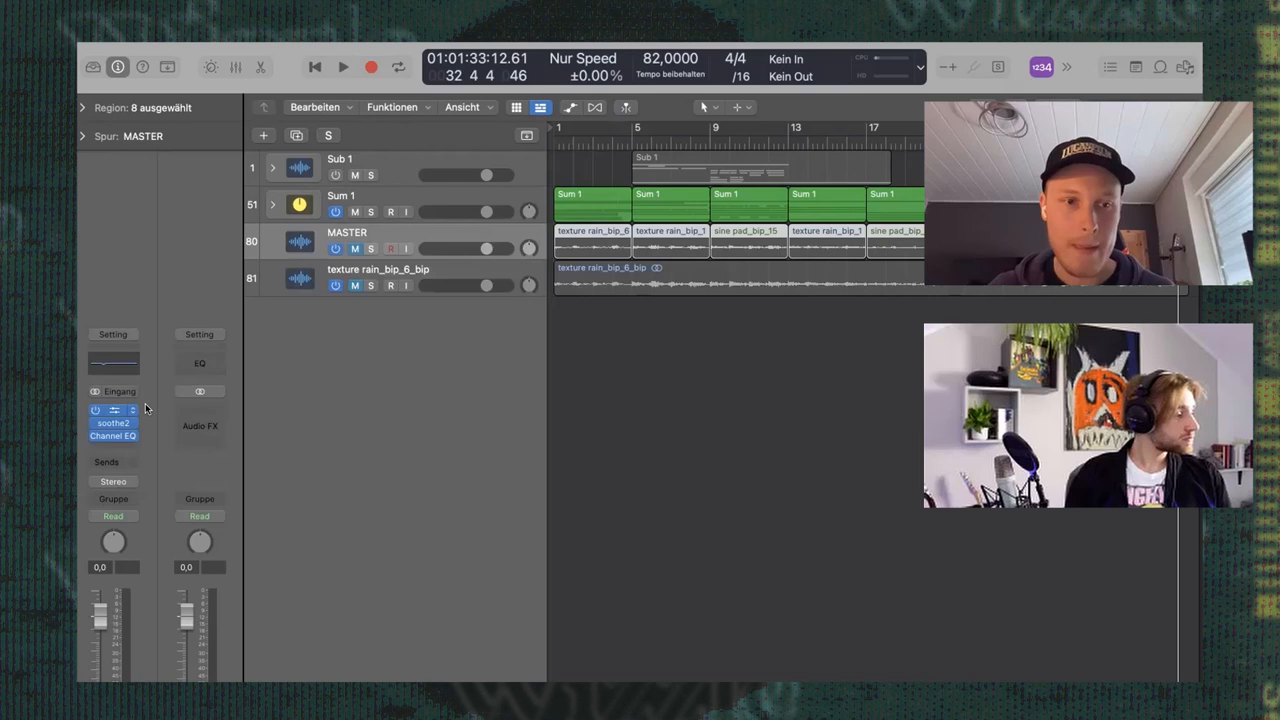
- Select the MASTER track to view its UAD Ampex, soothe2 and Channel EQ inserts
left_click(113, 410)
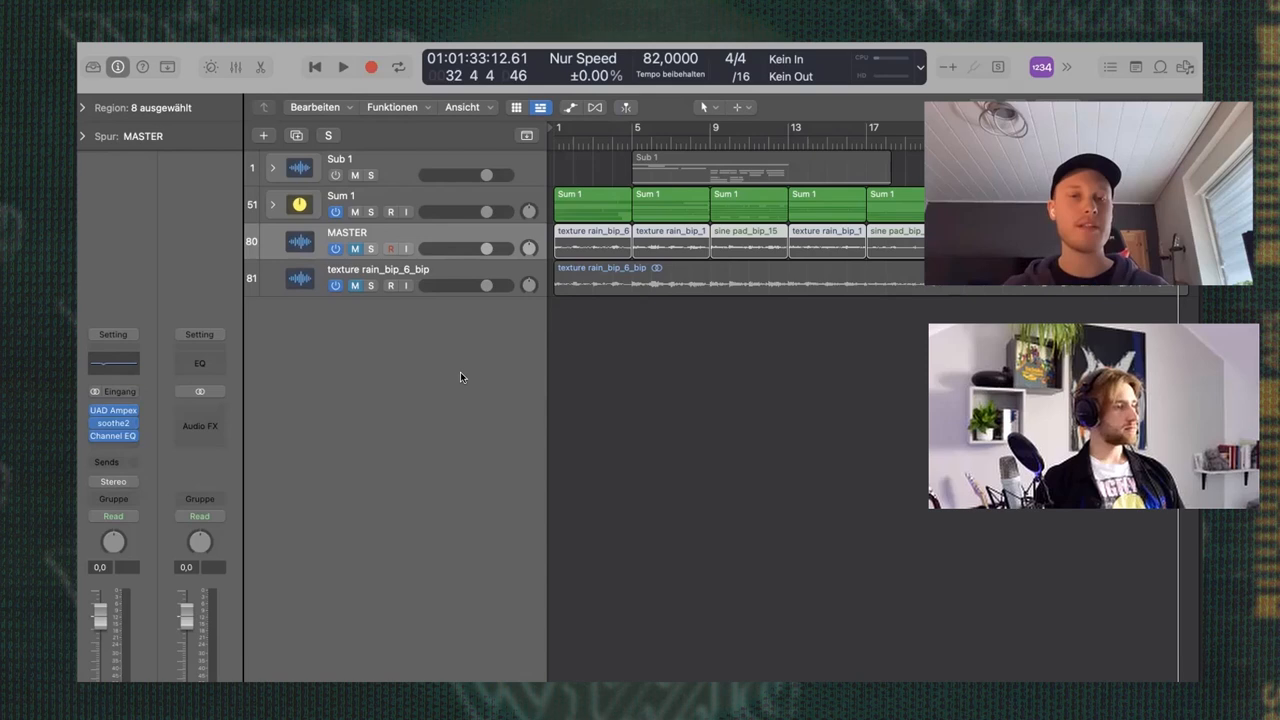